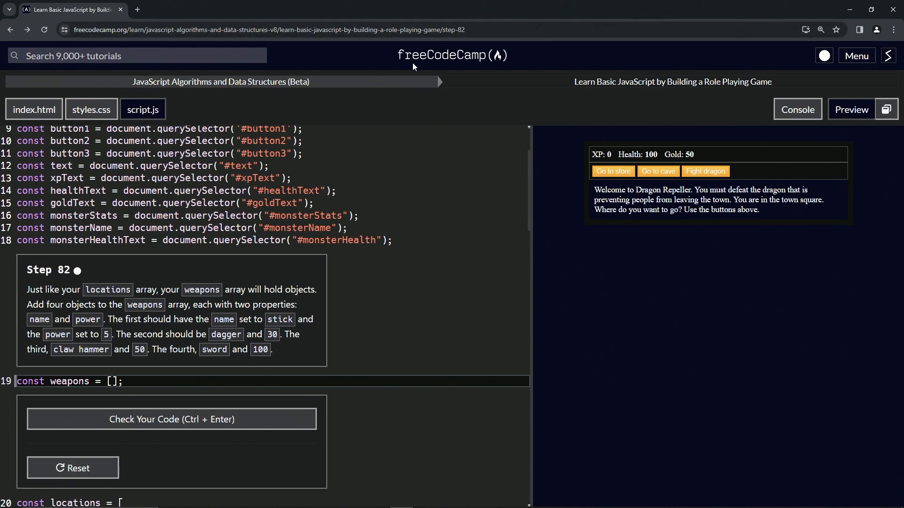
{"action": "mouse_move", "coordinate": [218, 94]}
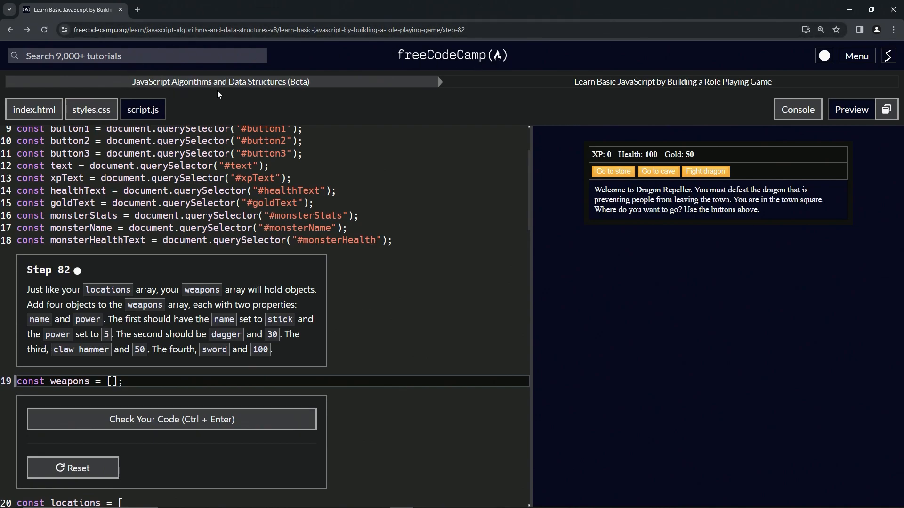
{"action": "mouse_move", "coordinate": [586, 99]}
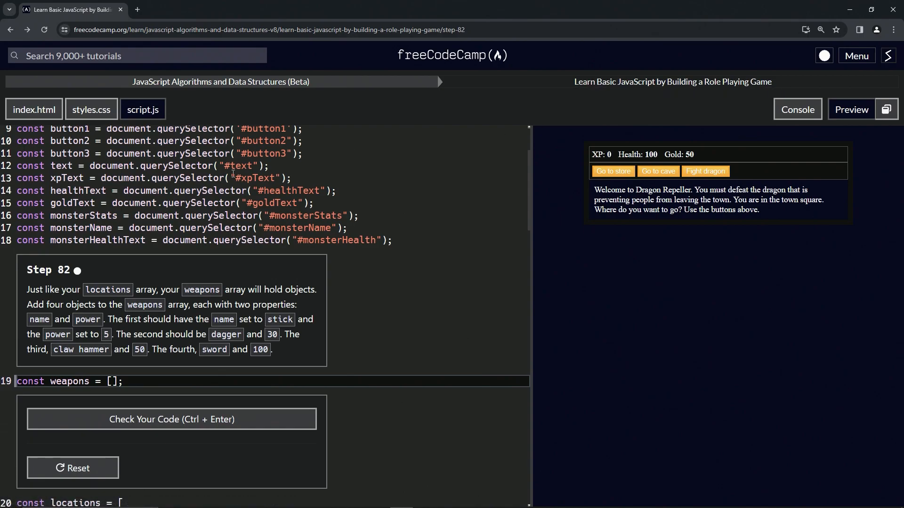
{"action": "mouse_move", "coordinate": [88, 273]}
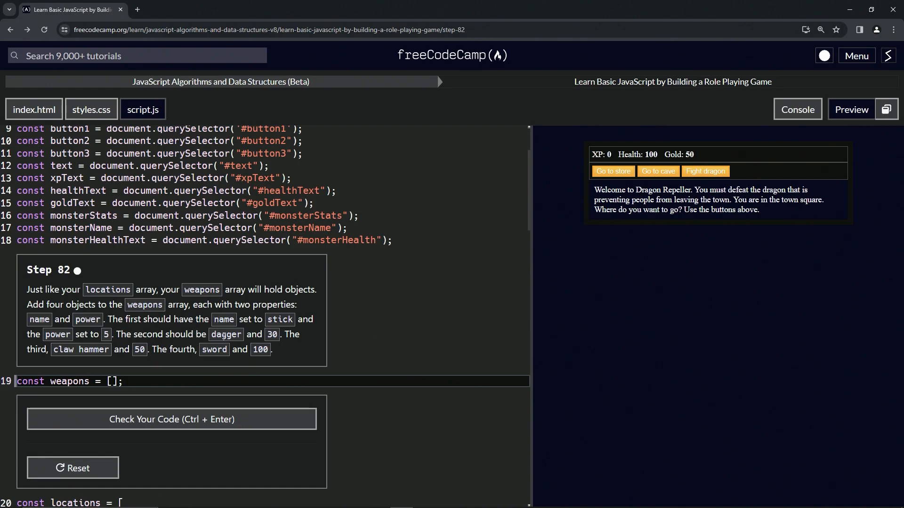
{"action": "mouse_move", "coordinate": [200, 350]}
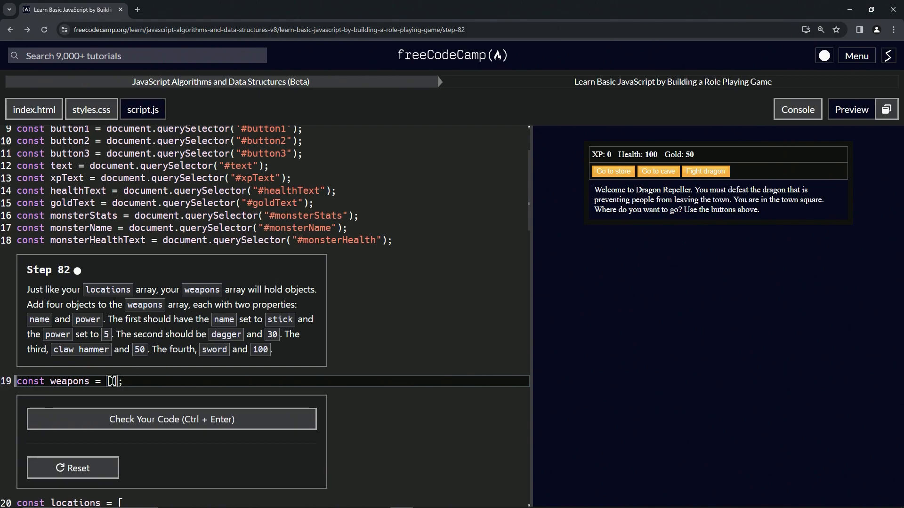
Write the first weapon object template with name: '' and a power: property on separate lines
{"action": "key", "text": "Enter"}
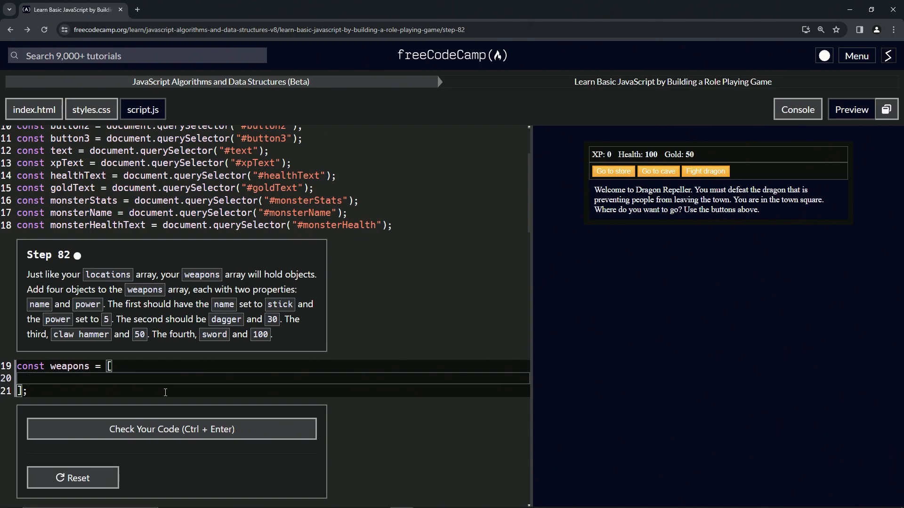
{"action": "type", "text": "{}"}
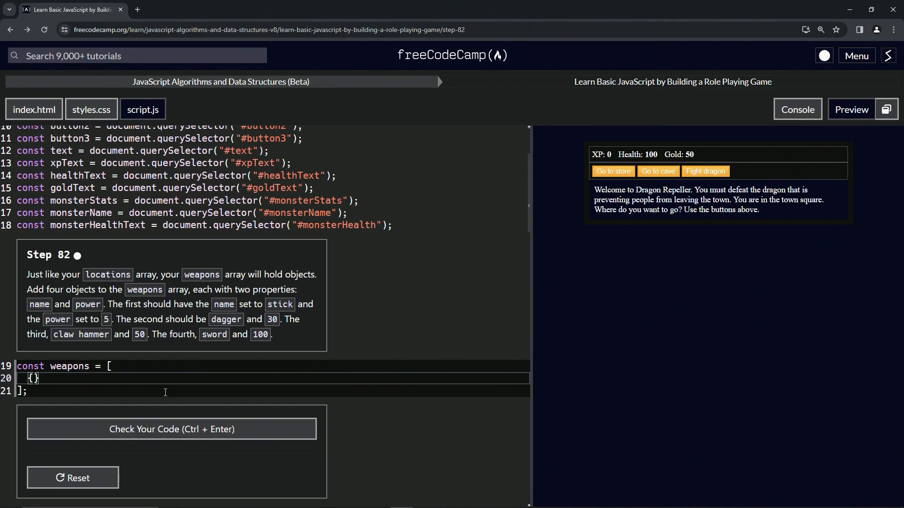
{"action": "key", "text": "Enter"}
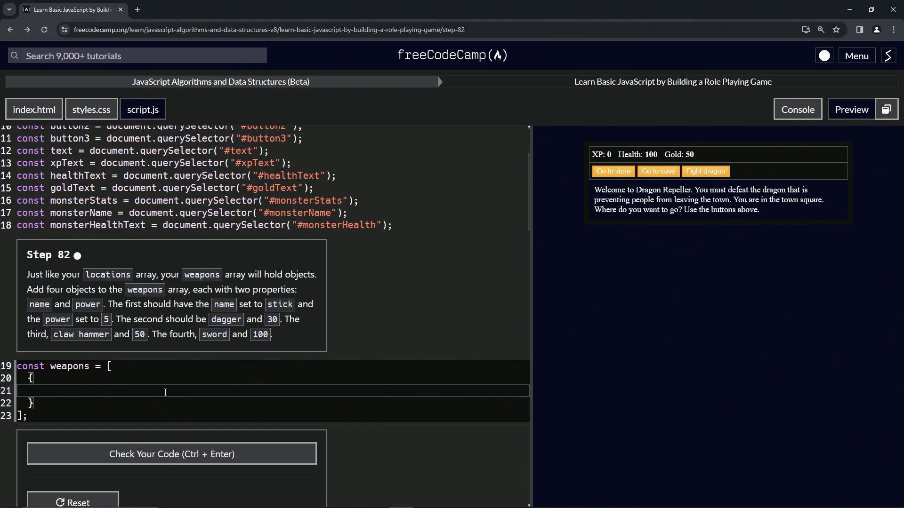
{"action": "type", "text": "name"}
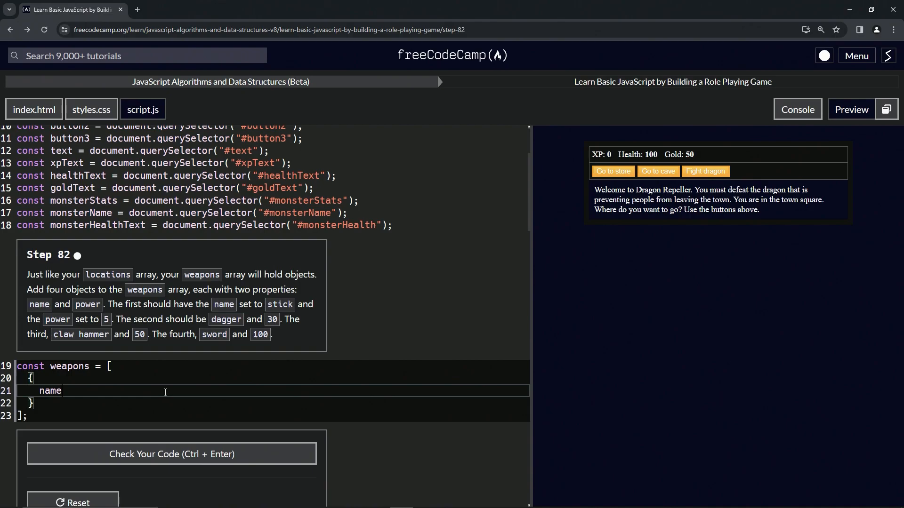
{"action": "type", "text": ": ''"}
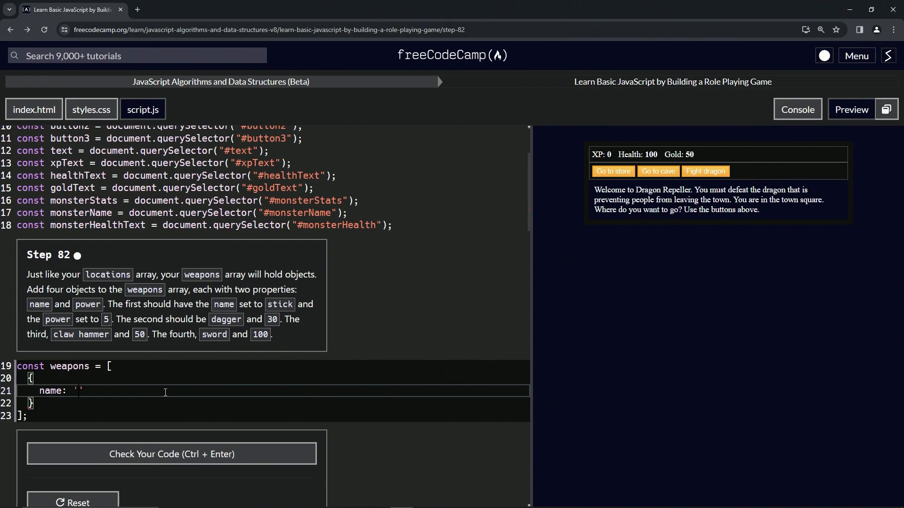
{"action": "type", "text": ","}
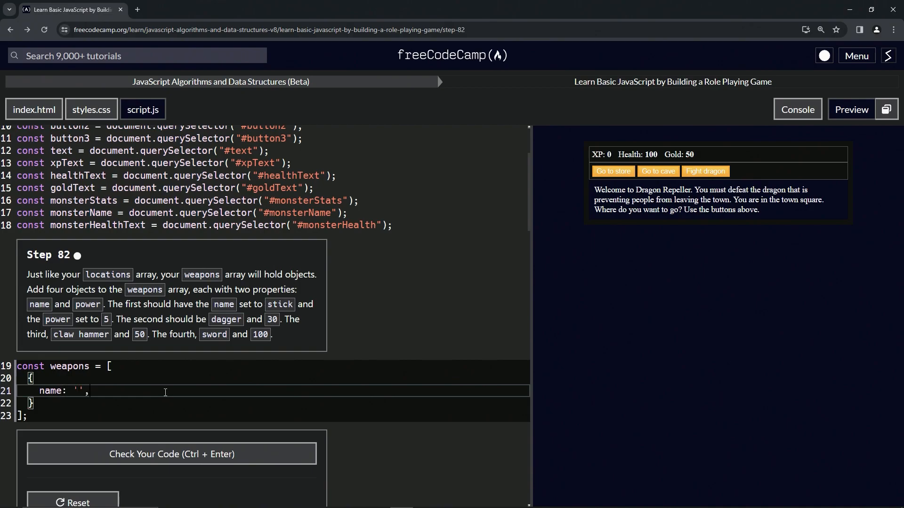
{"action": "key", "text": "Enter"}
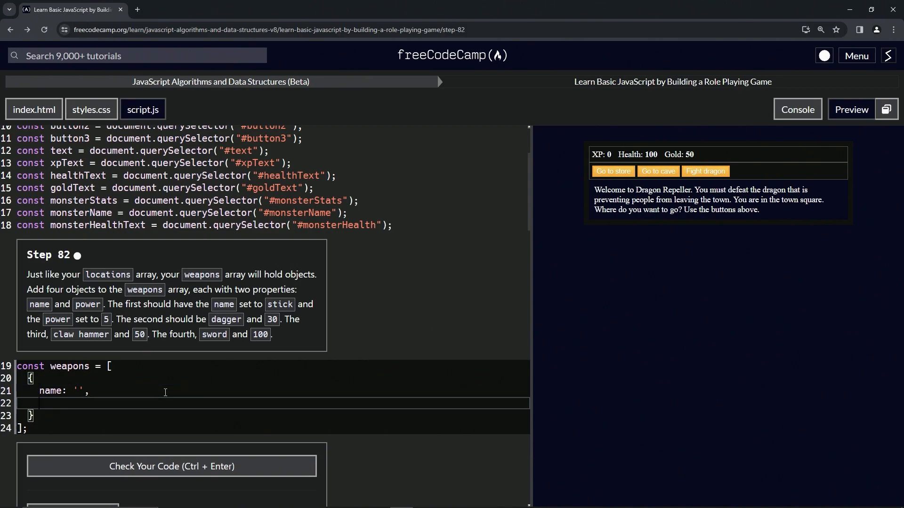
{"action": "type", "text": "powe"}
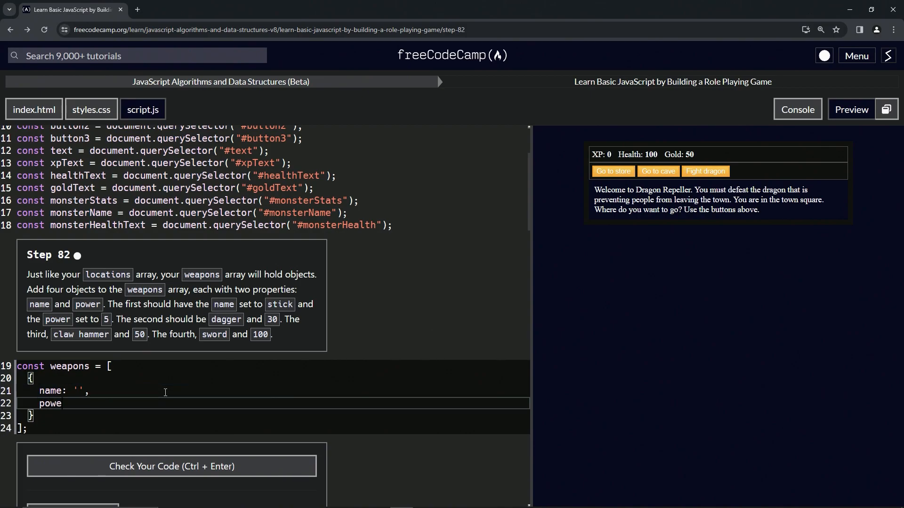
{"action": "type", "text": "r:"}
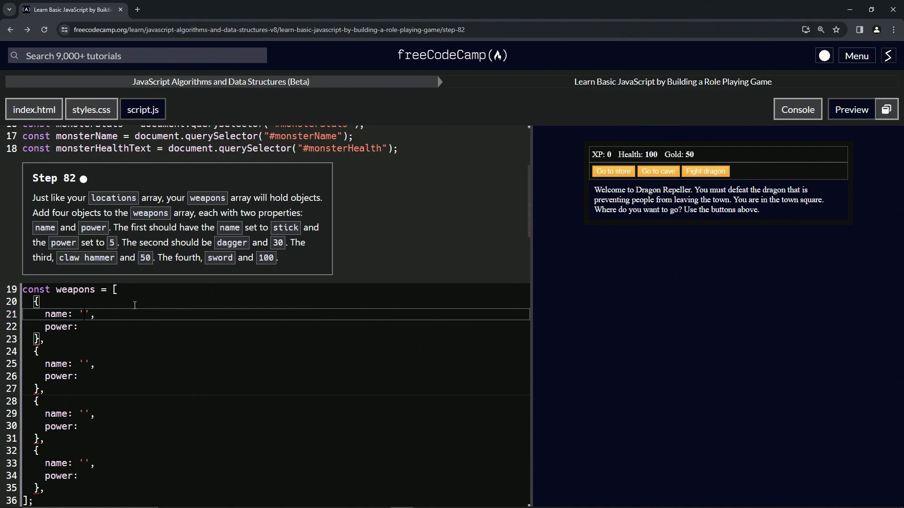
Fill the weapon names stick, dagger and claw hammer into the empty quotes
{"action": "type", "text": "stick"}
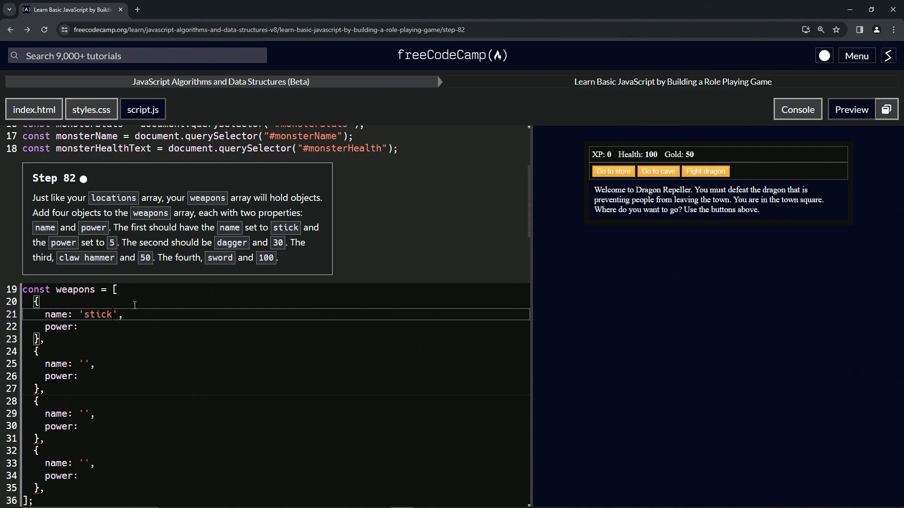
{"action": "left_click", "coordinate": [85, 364]}
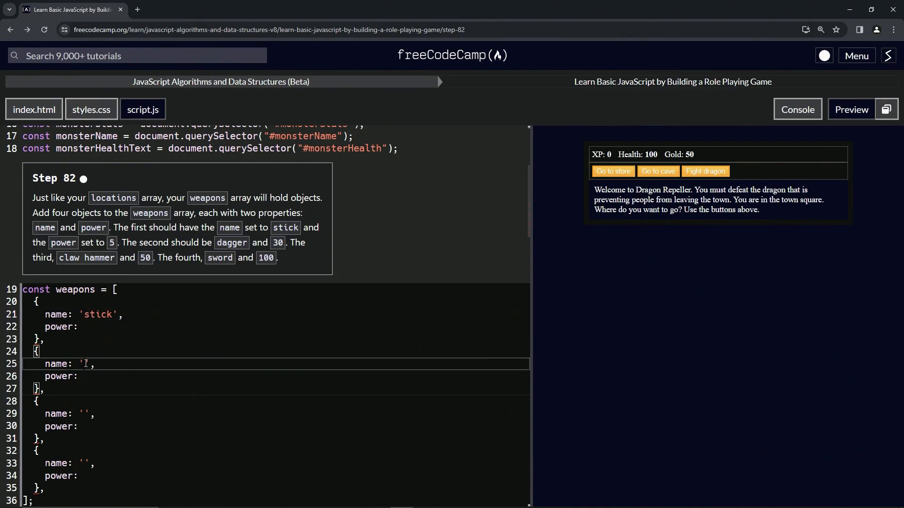
{"action": "type", "text": "dagger"}
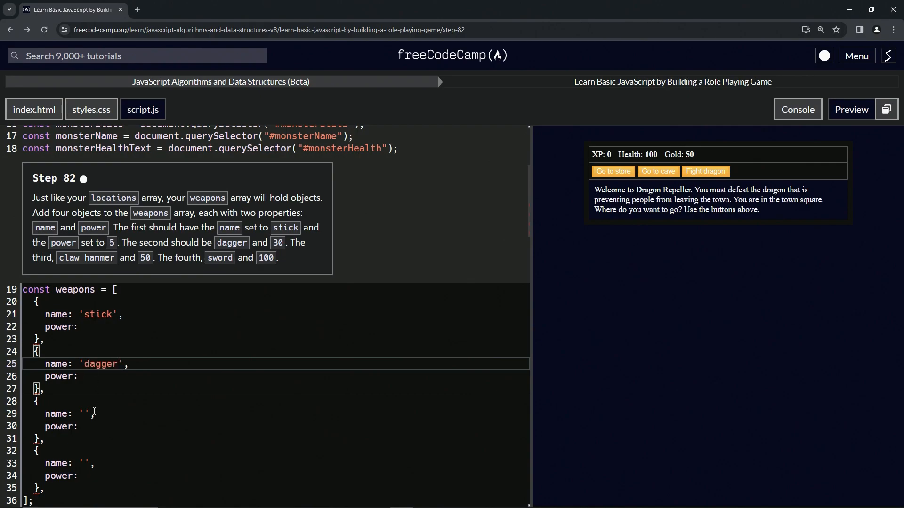
{"action": "type", "text": "c"}
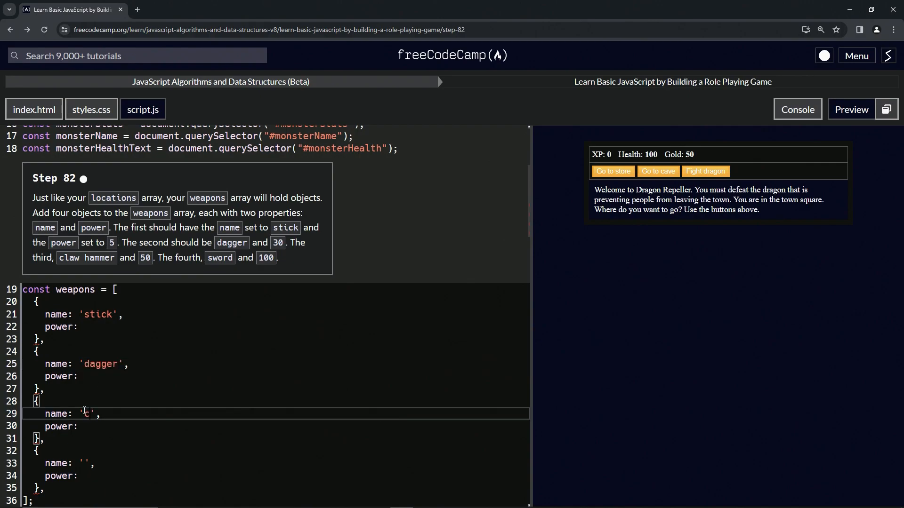
{"action": "type", "text": "law hammer"}
{"action": "left_click", "coordinate": [276, 463]}
{"action": "type", "text": "sword"}
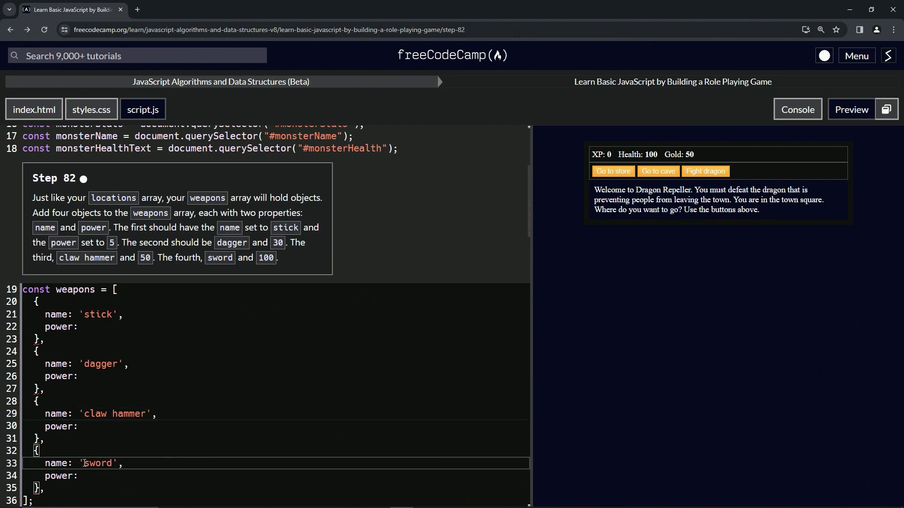
Fill the power values 100, 50, 30 and 5 into the four weapon objects
{"action": "type", "text": "100"}
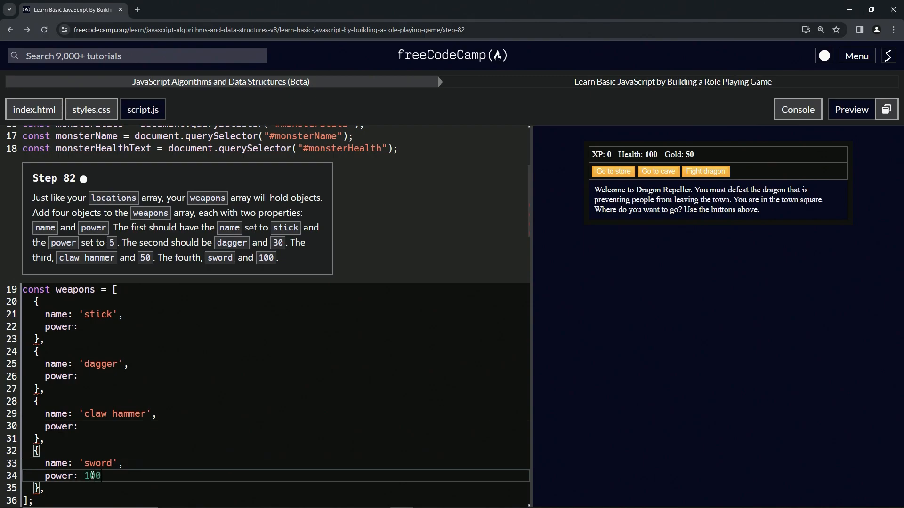
{"action": "type", "text": "50"}
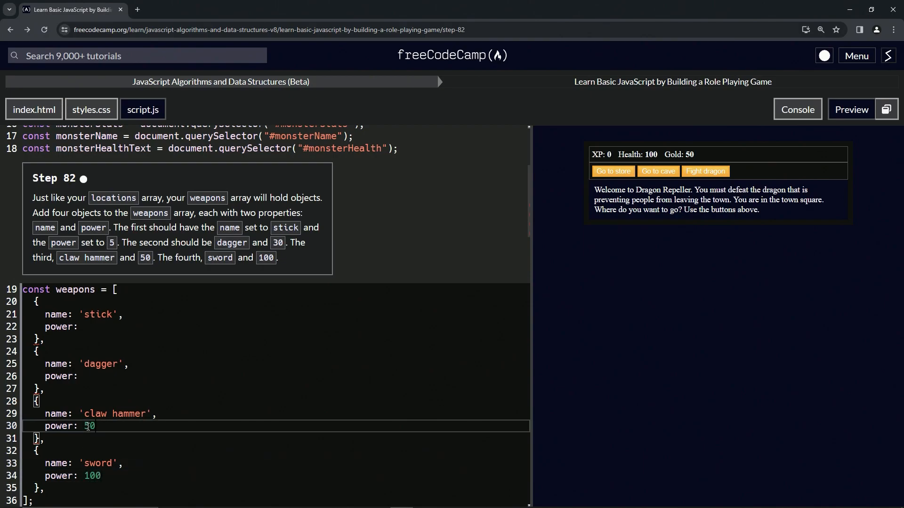
{"action": "left_click", "coordinate": [88, 376]}
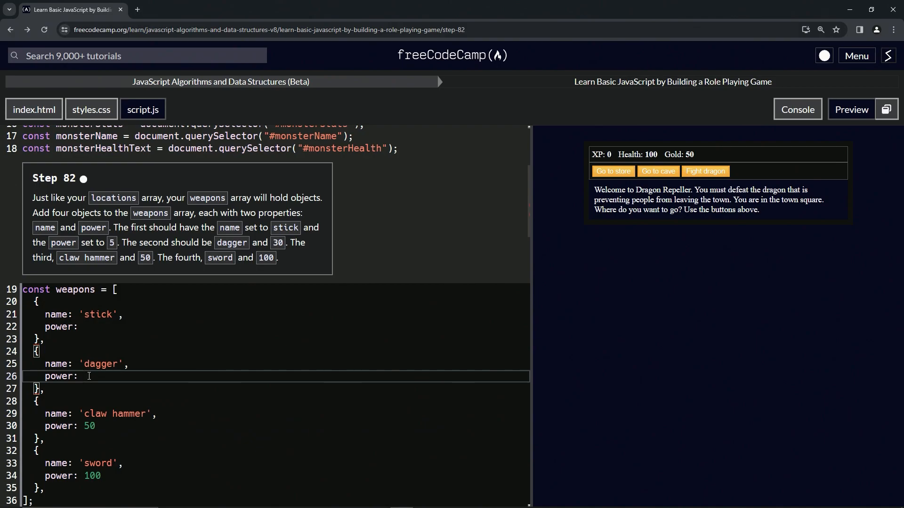
{"action": "type", "text": "30"}
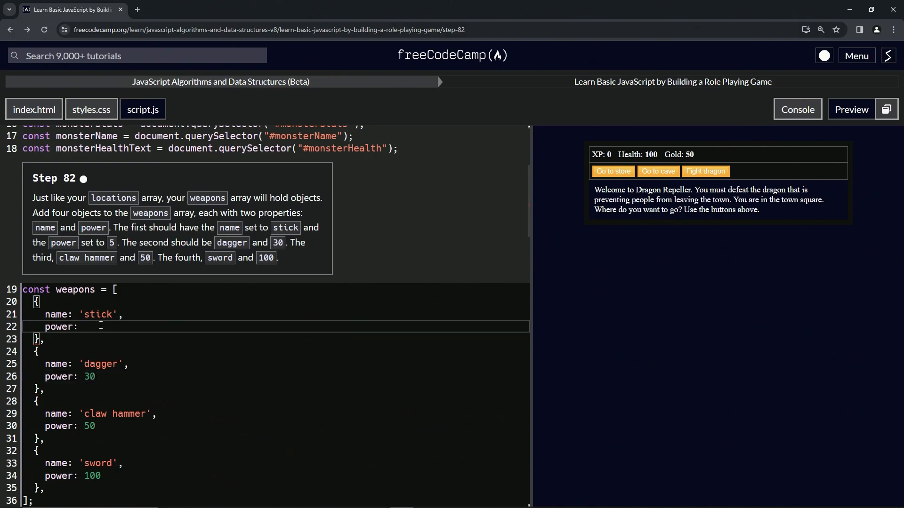
{"action": "type", "text": "5"}
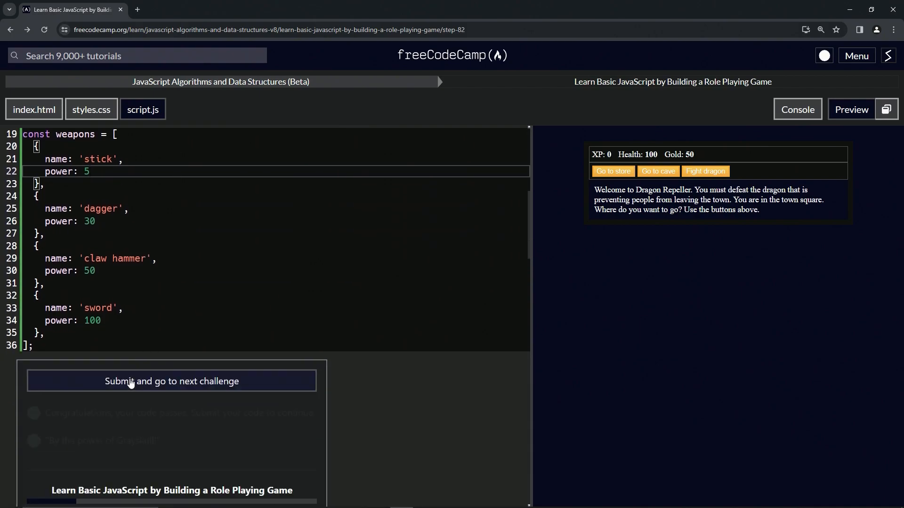
Submit the passing Step 82 solution and advance to Step 83
{"action": "left_click", "coordinate": [171, 381]}
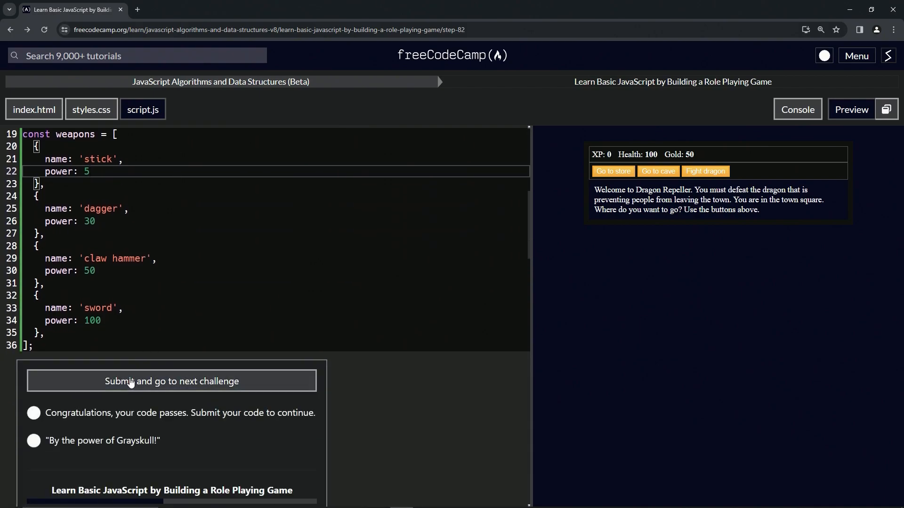
{"action": "left_click", "coordinate": [171, 381]}
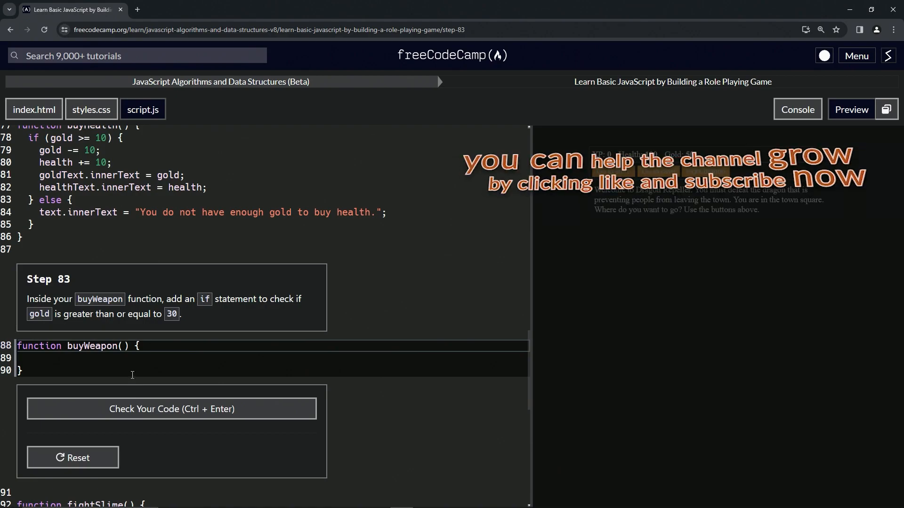
{"action": "mouse_move", "coordinate": [14, 287]}
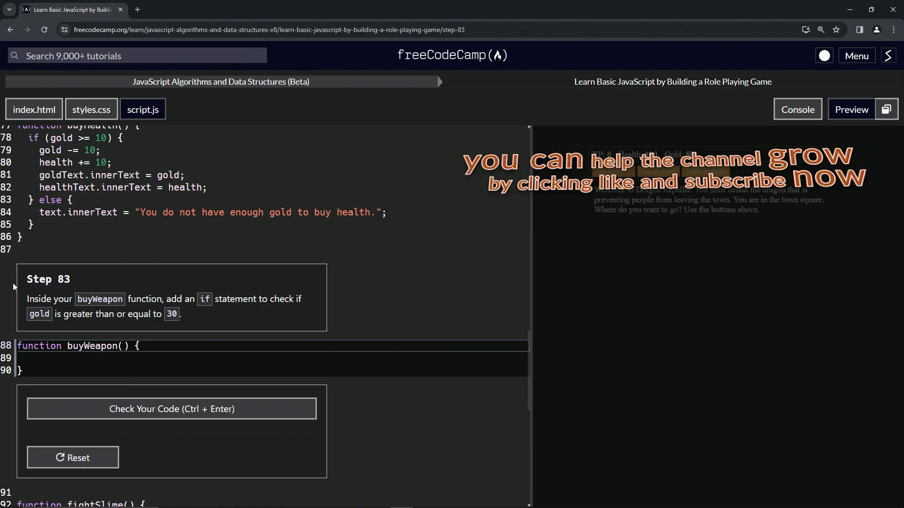